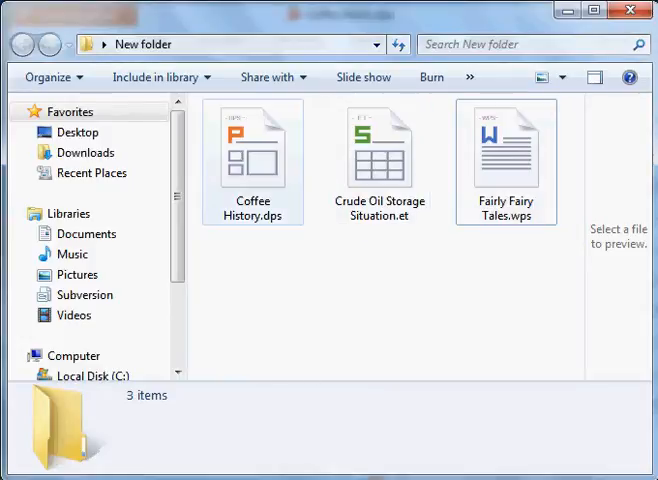
mouse_move(253, 147)
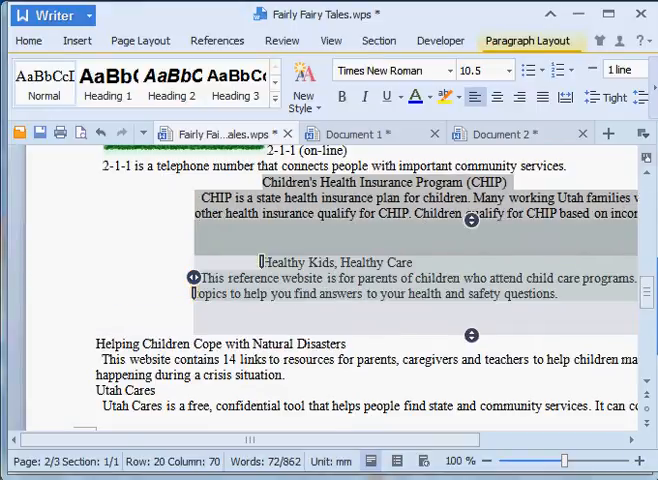
Leave paragraph layout, turn on line numbering for Fairly Fairy Tales, and open Watermark options
click(29, 40)
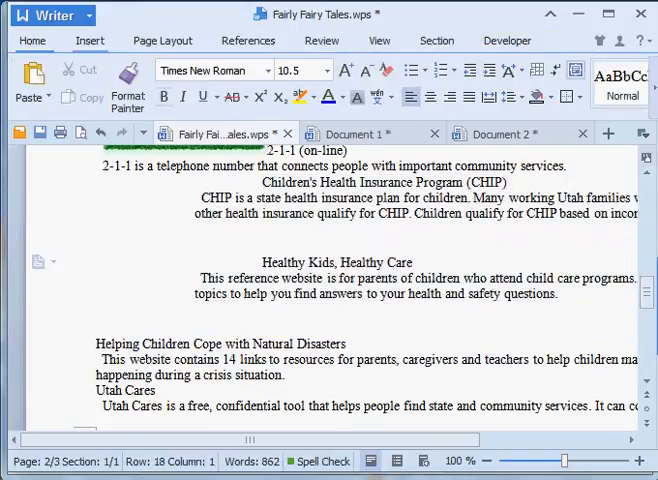
click(162, 40)
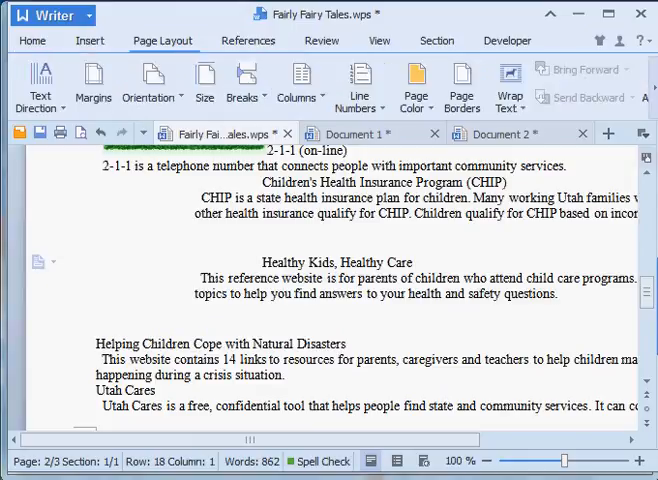
click(359, 85)
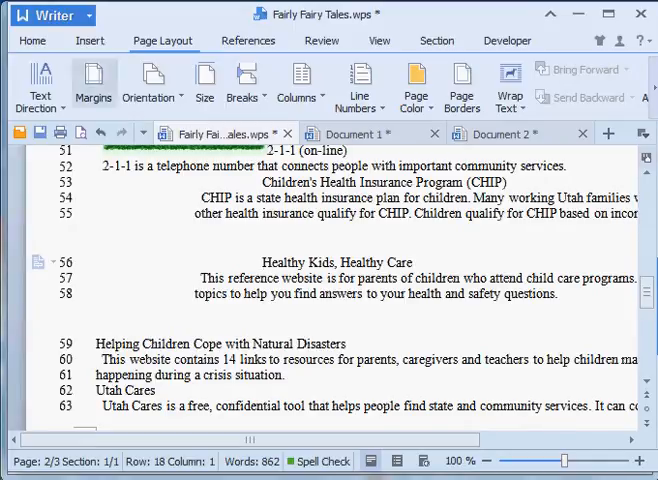
click(90, 40)
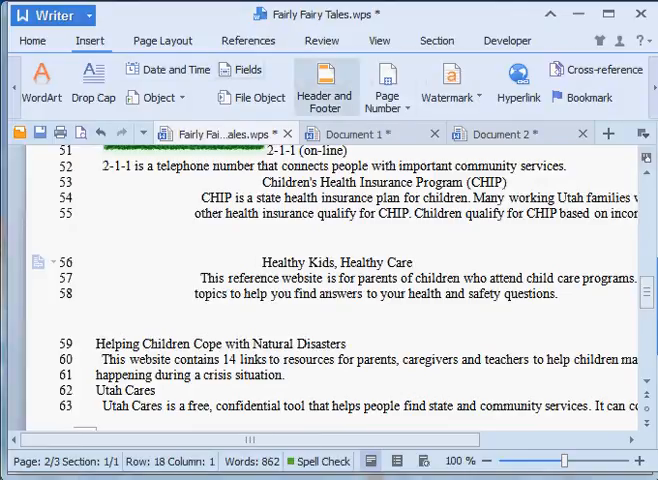
mouse_move(450, 82)
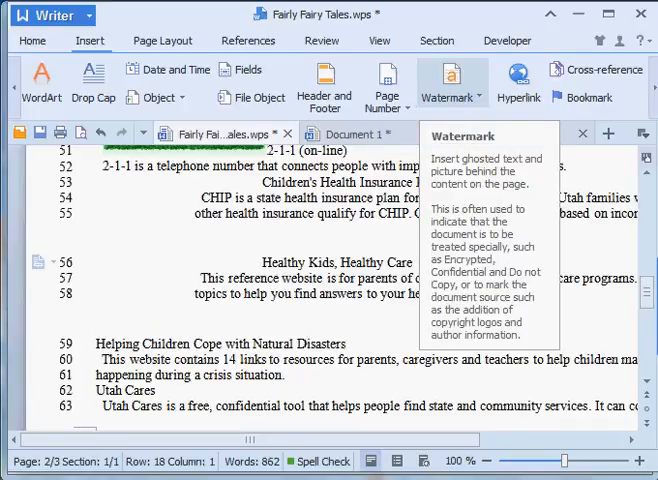
click(261, 262)
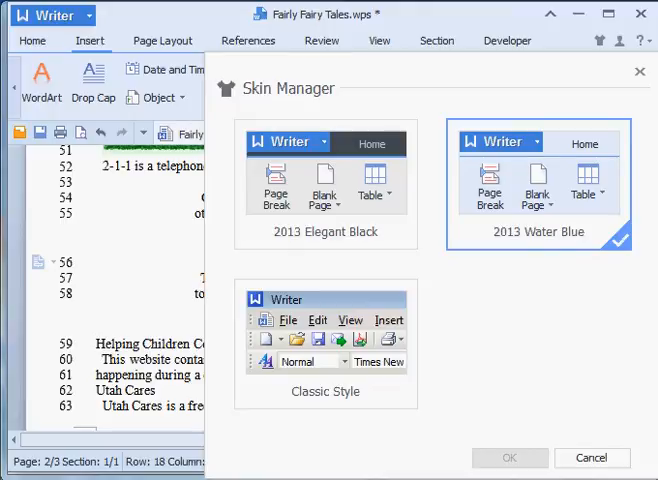
Close the Skin Manager and switch to the Ages & Stages Document 2 tab
click(591, 457)
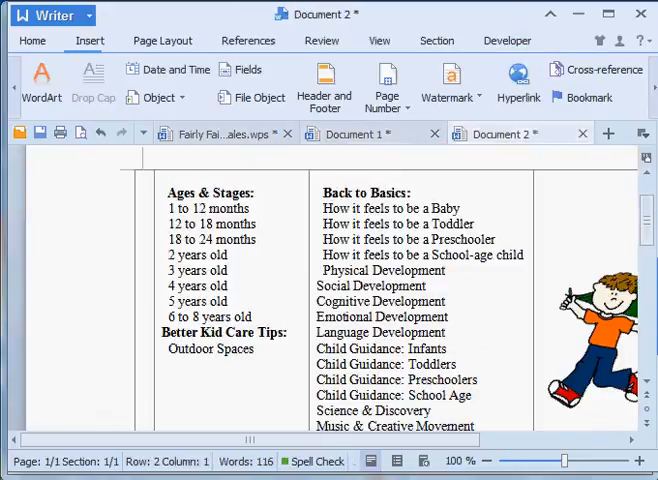
click(220, 133)
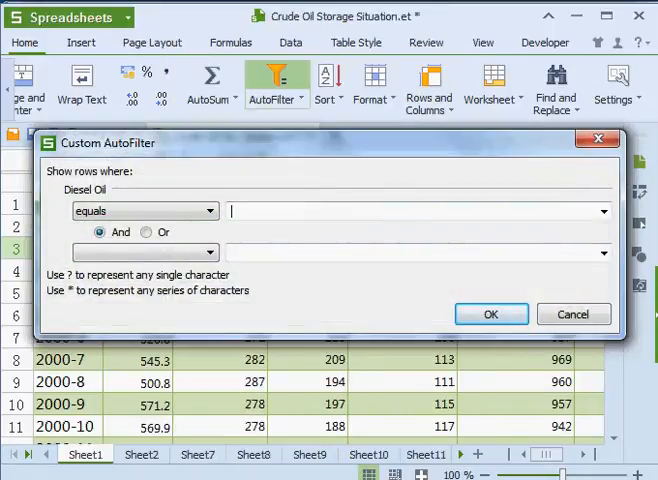
Cancel the Diesel Oil Custom AutoFilter so all months stay listed
click(572, 313)
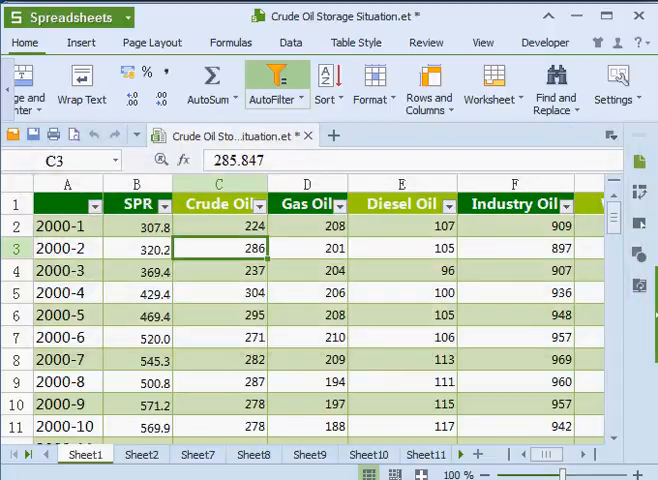
click(291, 42)
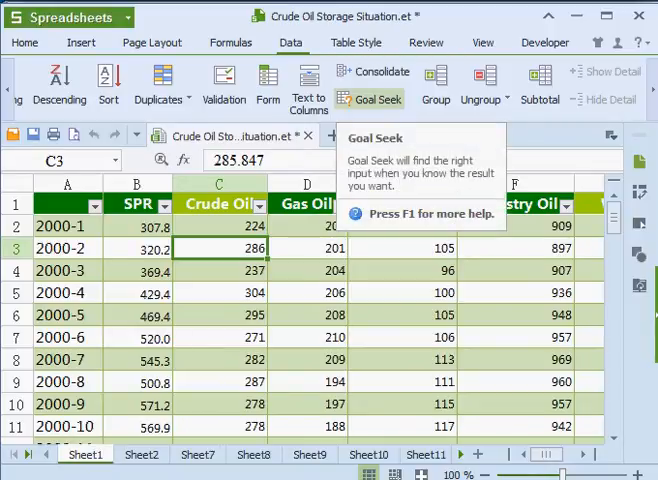
click(379, 88)
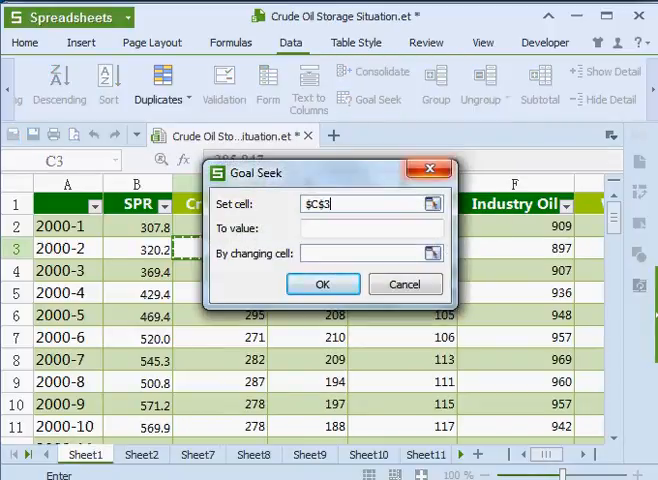
click(322, 284)
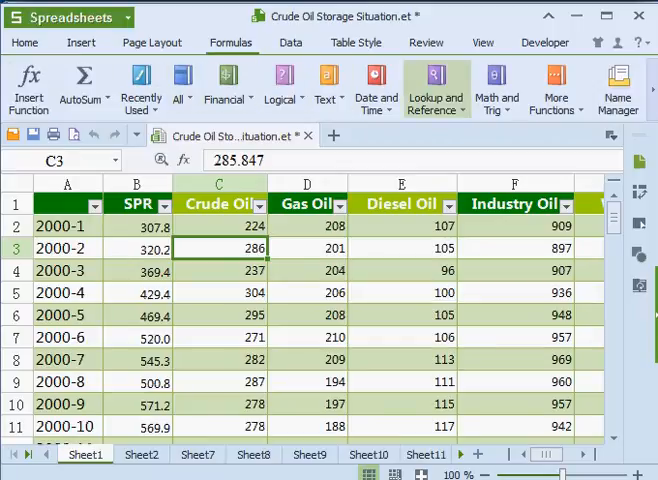
mouse_move(556, 87)
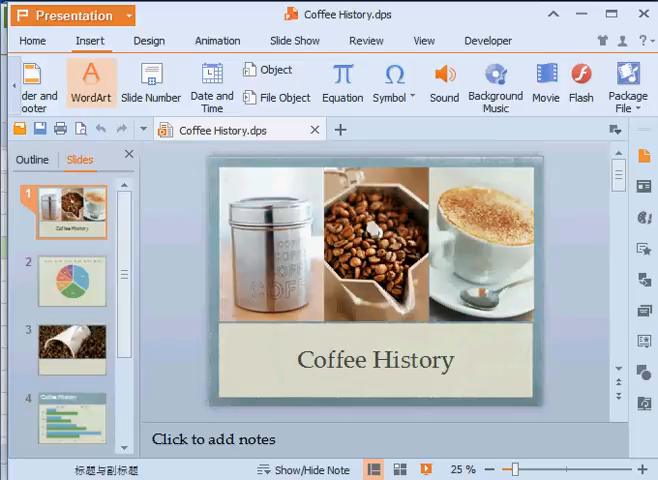
click(72, 15)
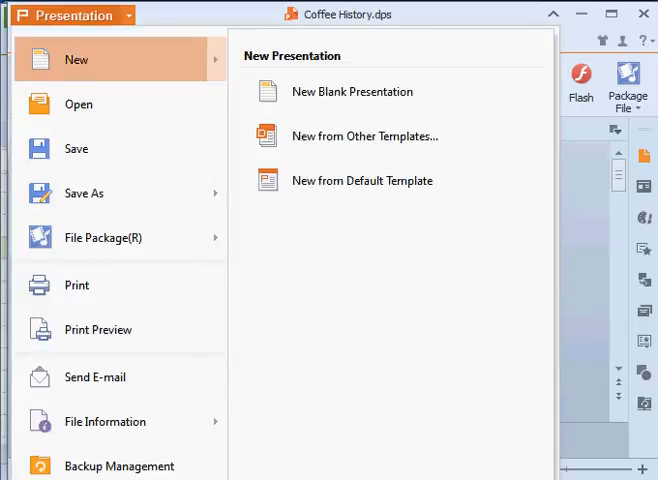
click(364, 136)
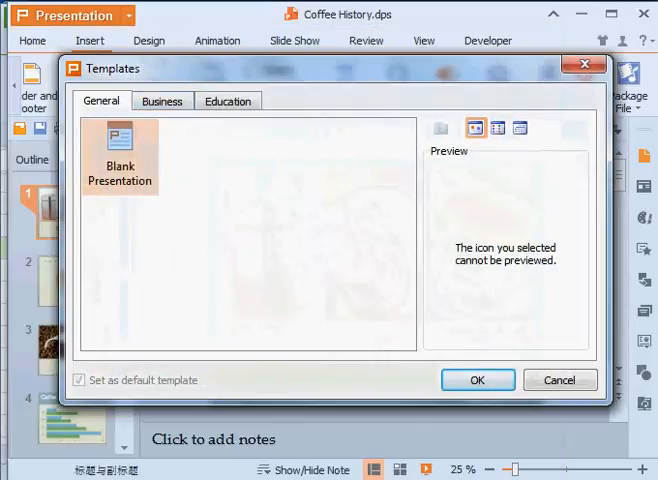
click(228, 100)
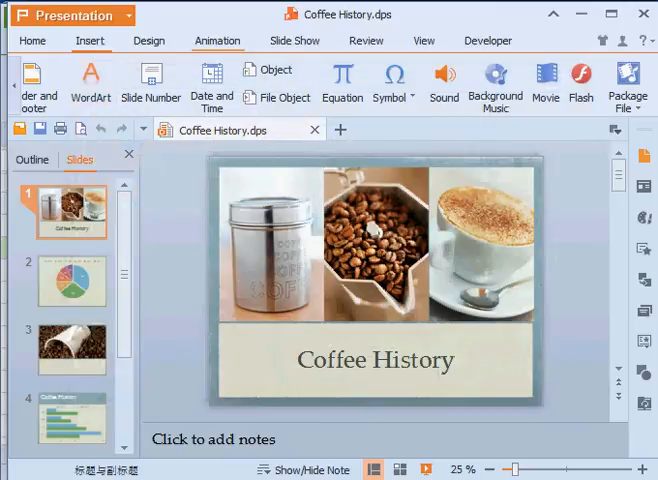
click(217, 40)
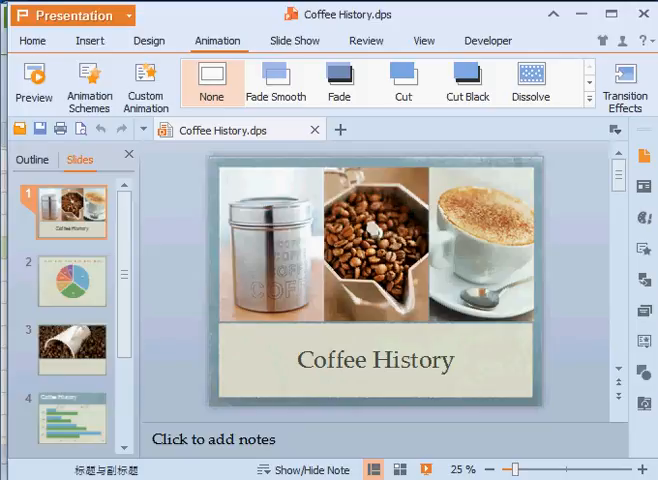
click(91, 40)
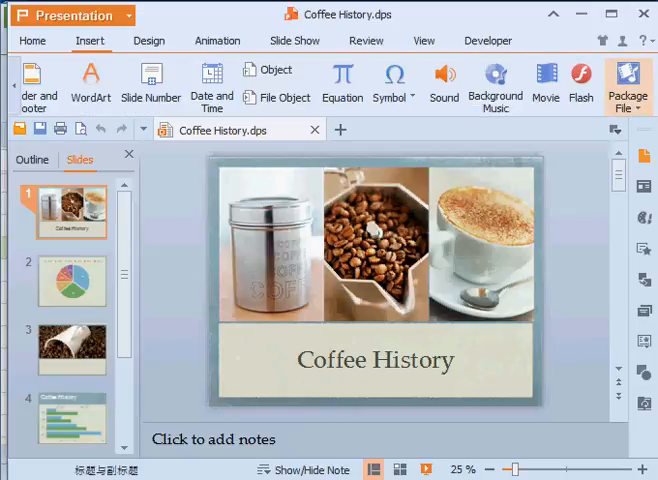
click(615, 85)
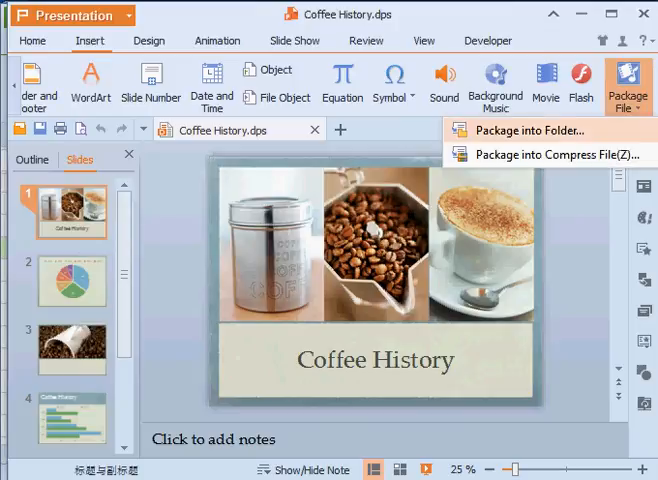
mouse_move(545, 153)
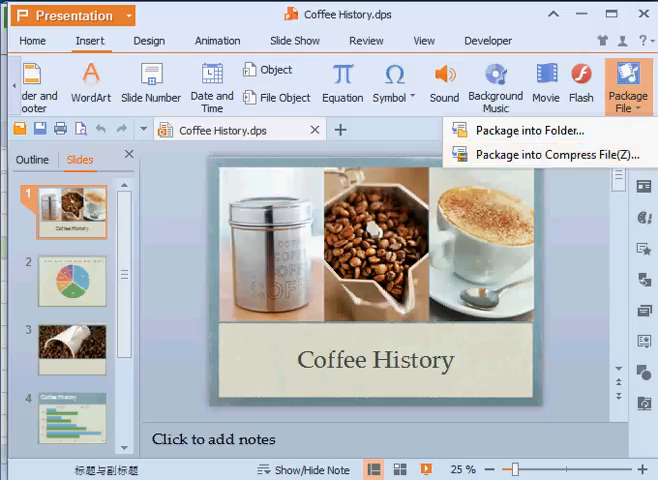
click(625, 84)
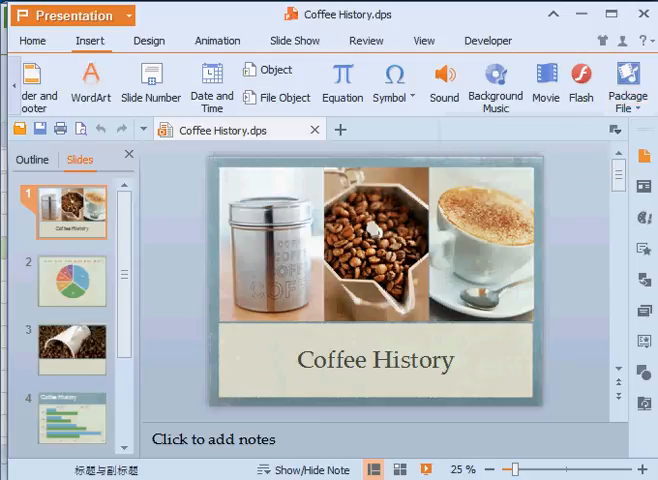